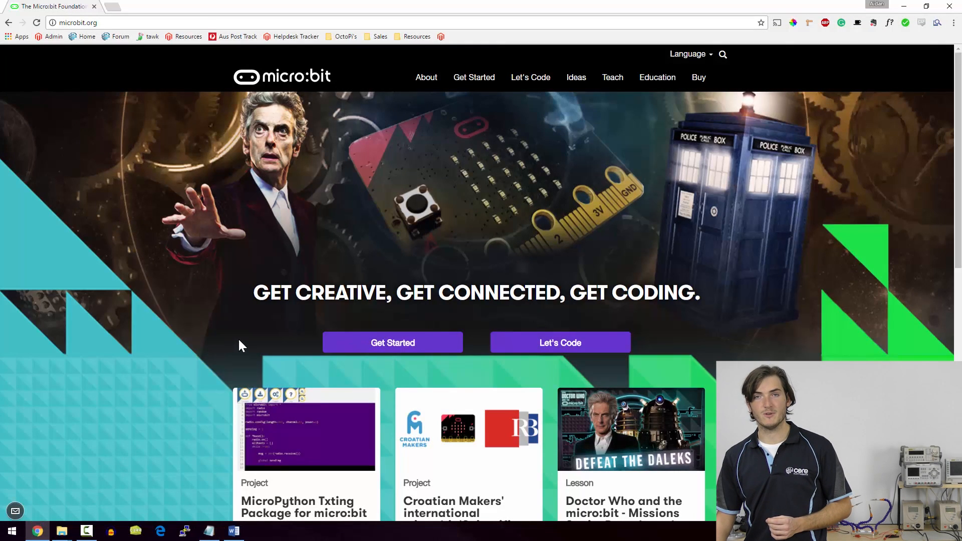
{"action": "mouse_move", "coordinate": [239, 334]}
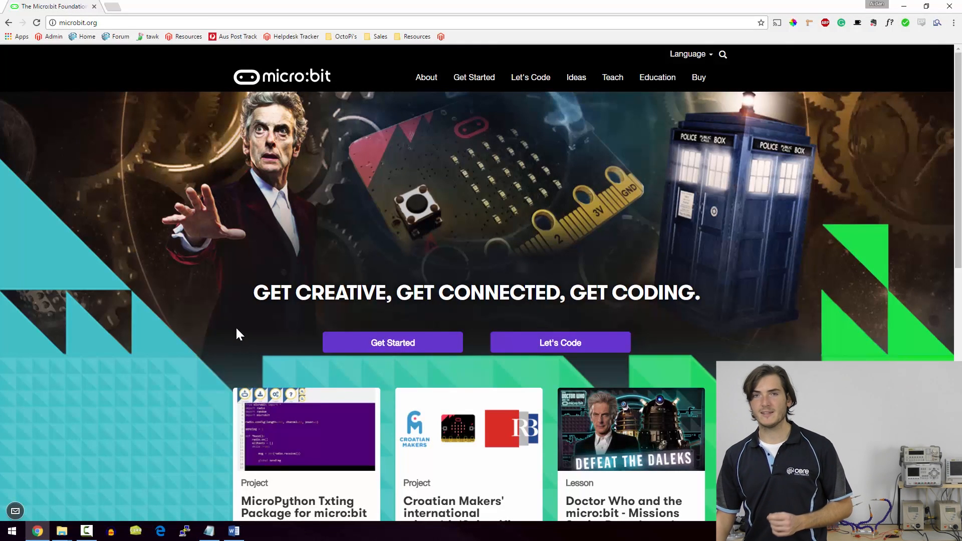
{"action": "mouse_move", "coordinate": [482, 226]}
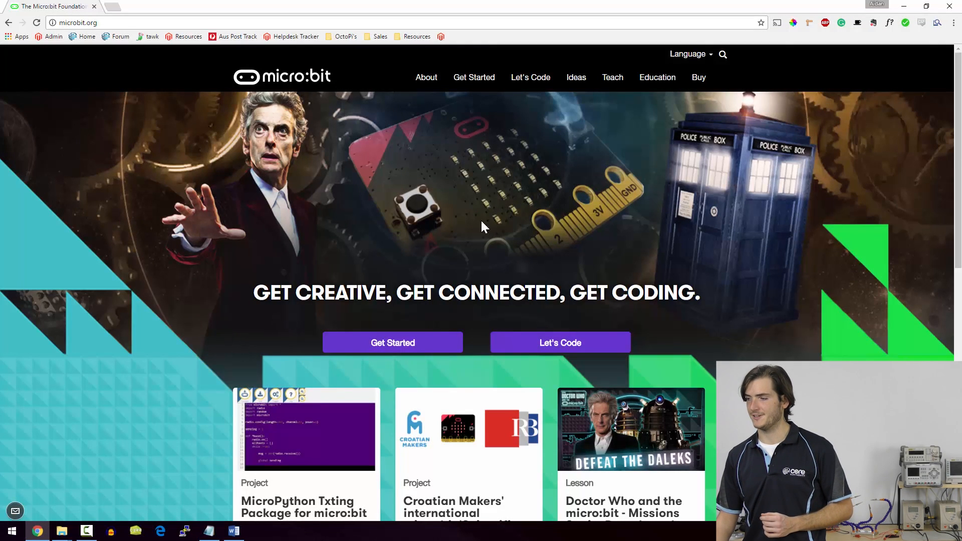
{"action": "mouse_move", "coordinate": [530, 77]}
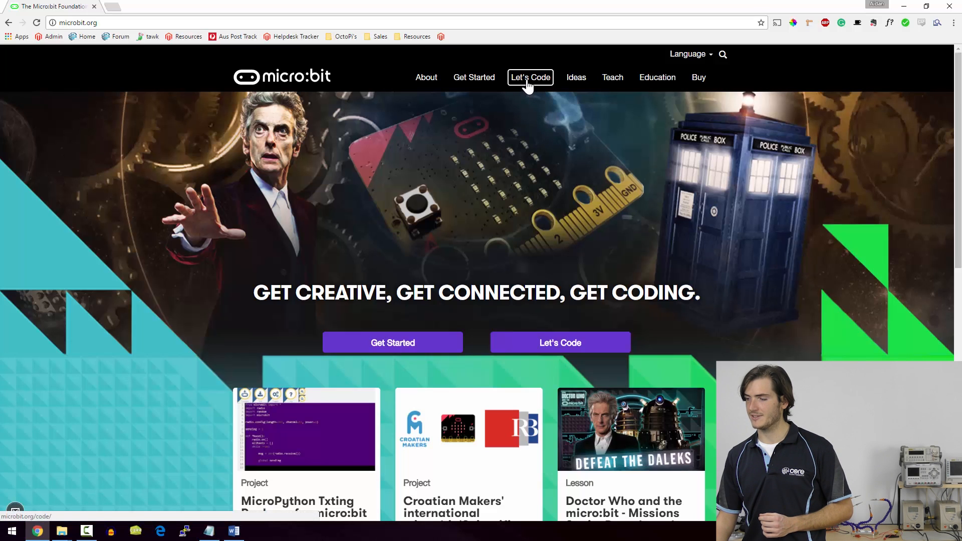
- From the Let's Code page, launch the JavaScript Blocks Editor (PXT) in a new tab
{"action": "left_click", "coordinate": [529, 77]}
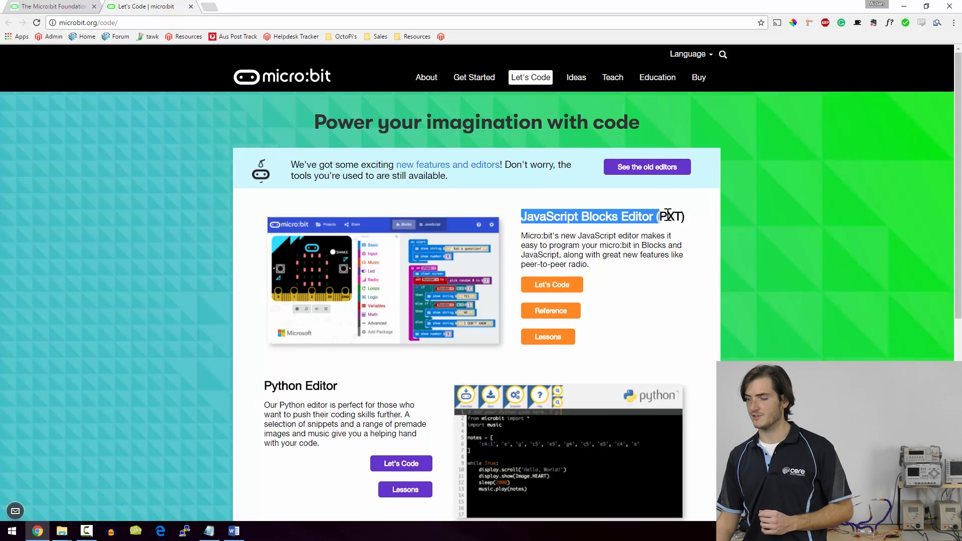
{"action": "scroll", "scroll_direction": "down", "scroll_amount": 3}
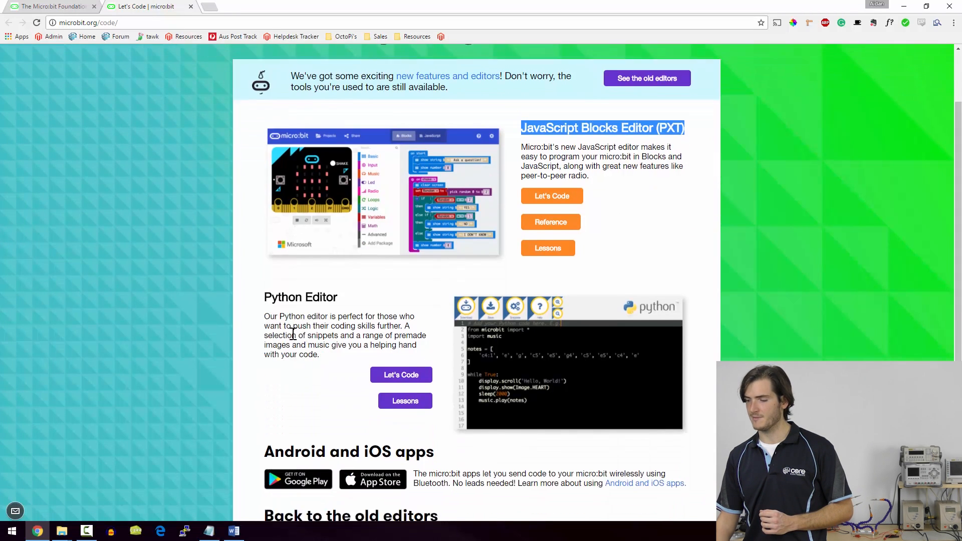
{"action": "scroll", "scroll_direction": "up", "scroll_amount": 3}
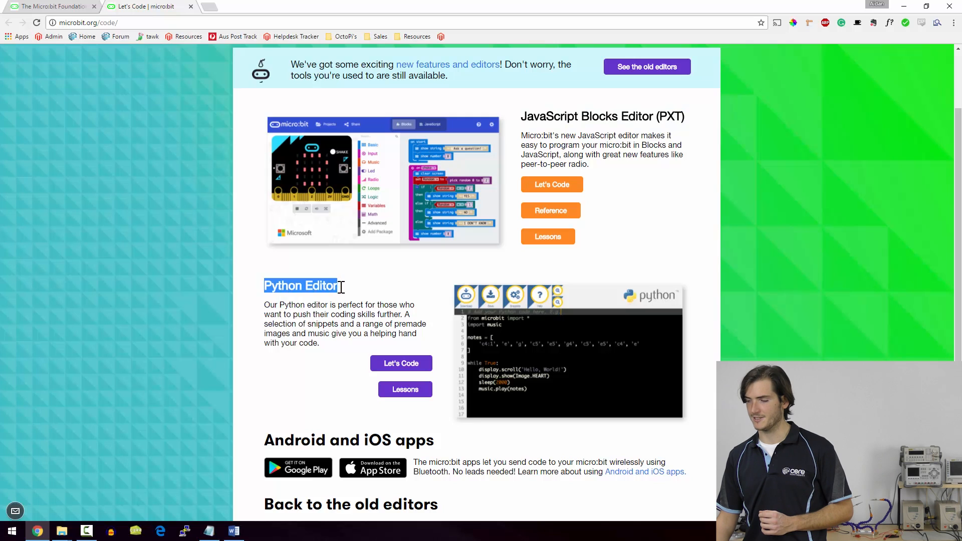
{"action": "mouse_move", "coordinate": [551, 185]}
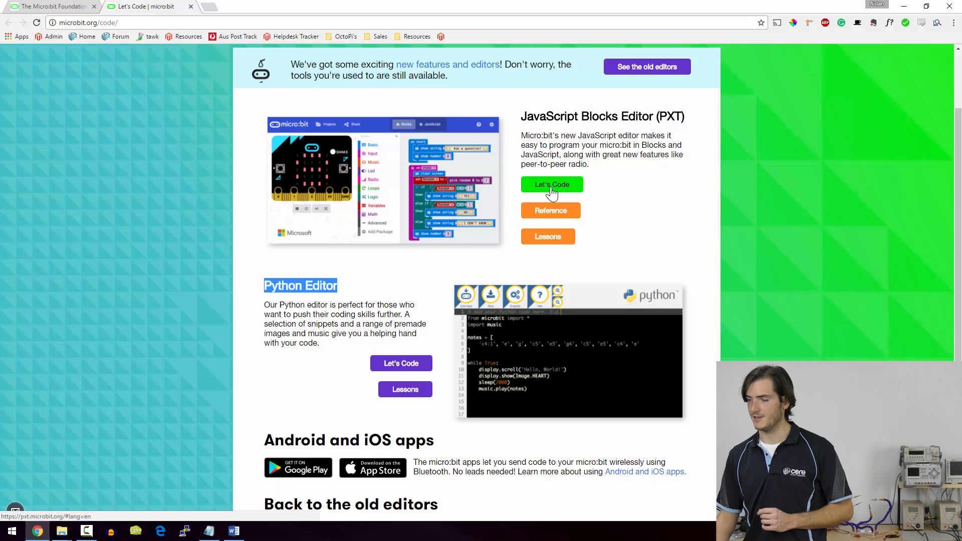
{"action": "left_click", "coordinate": [551, 184]}
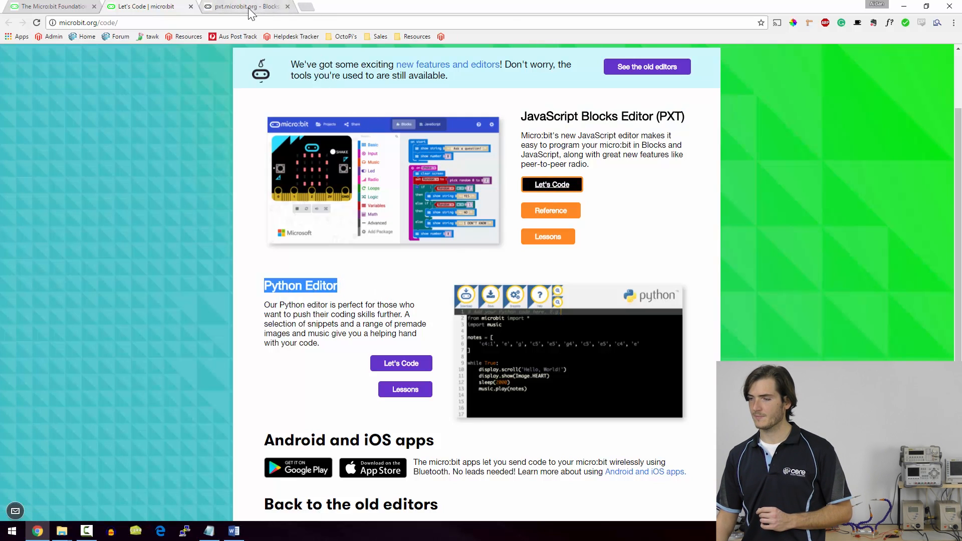
- View the compass N/E/S/W program as blocks in MakeCode, then return to microbit.org
{"action": "left_click", "coordinate": [246, 7]}
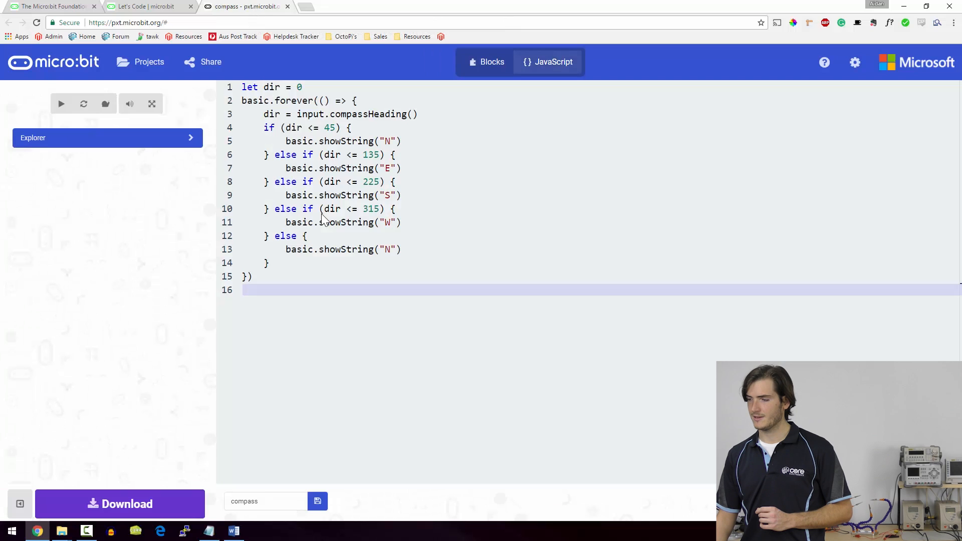
{"action": "left_click", "coordinate": [491, 61]}
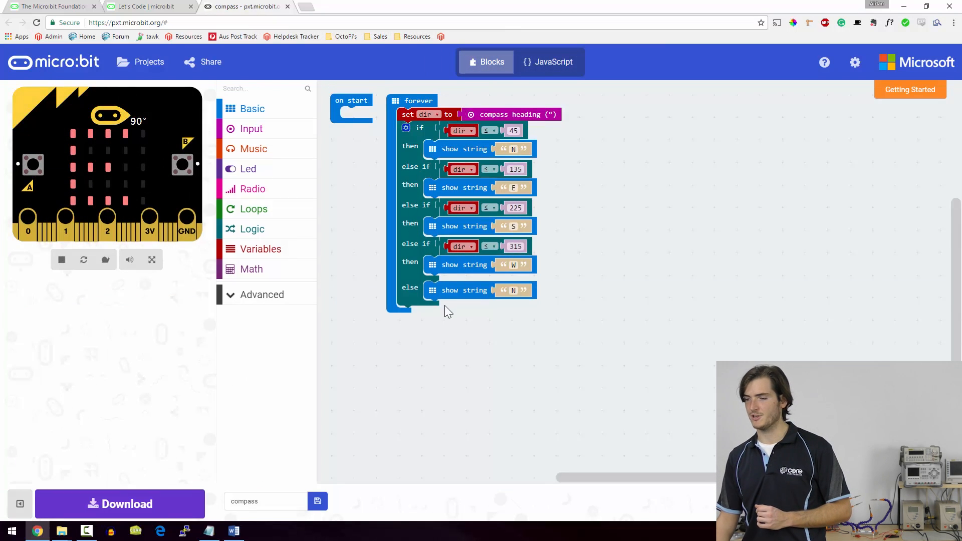
{"action": "mouse_move", "coordinate": [471, 281]}
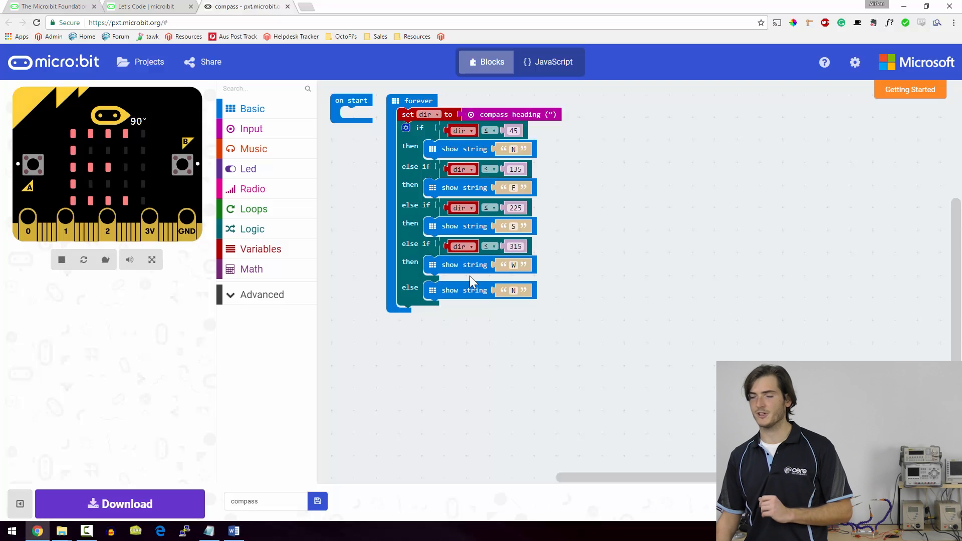
{"action": "mouse_move", "coordinate": [469, 332]}
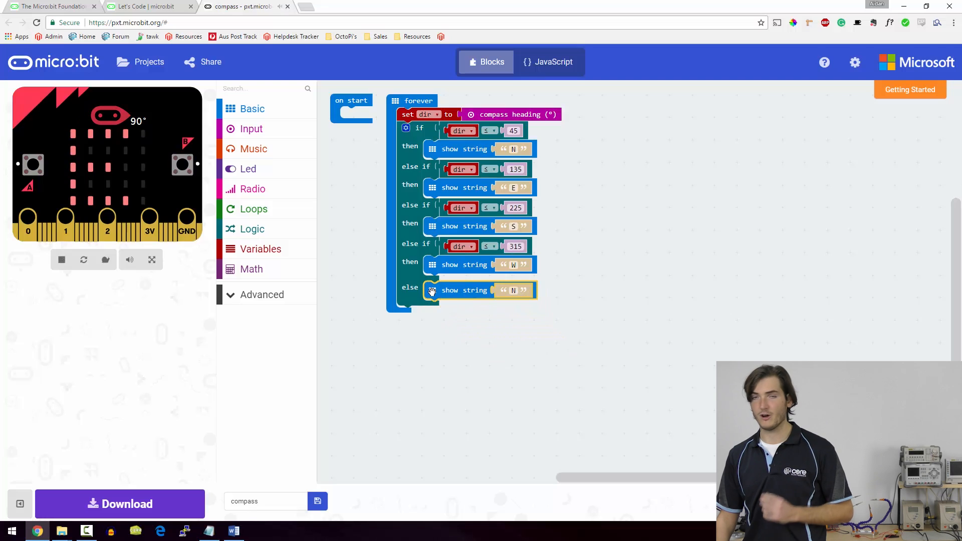
{"action": "mouse_move", "coordinate": [432, 290]}
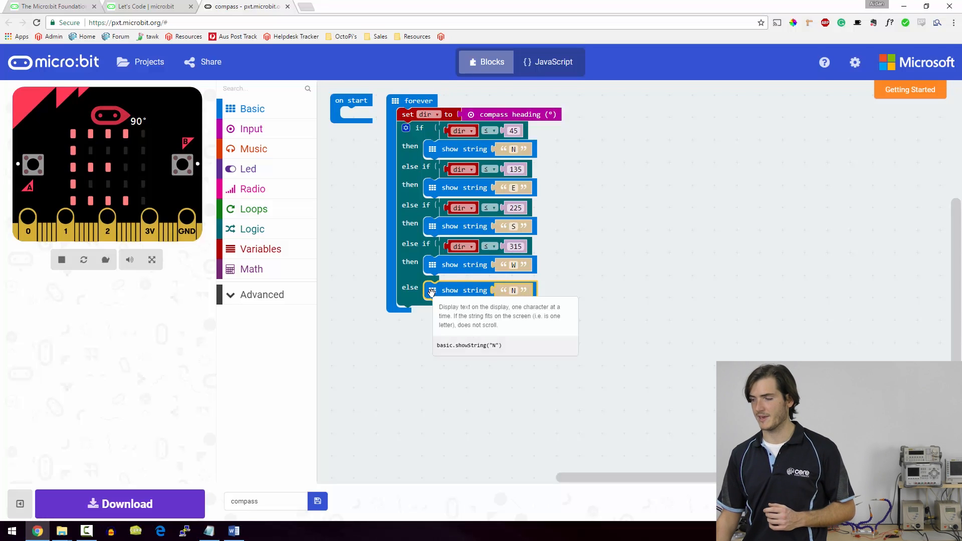
{"action": "mouse_move", "coordinate": [502, 114]}
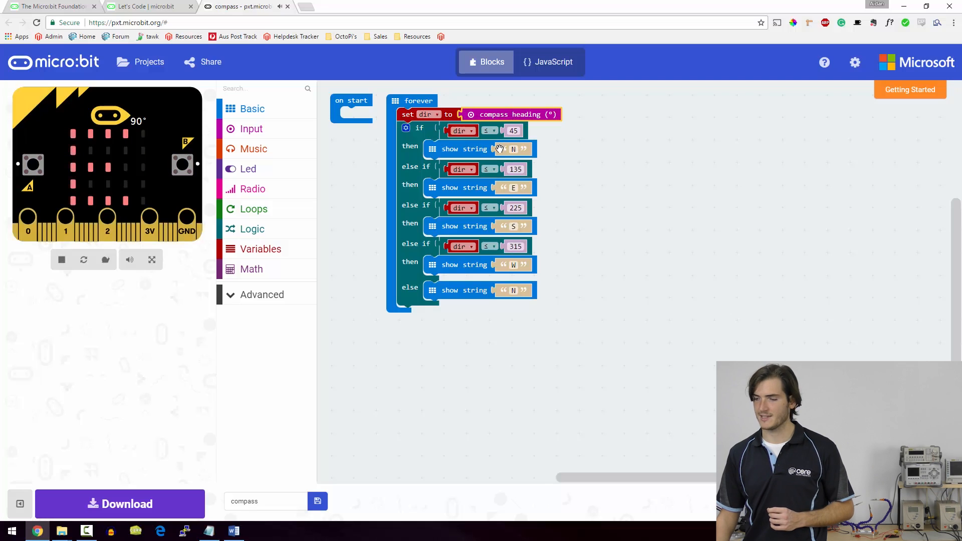
{"action": "mouse_move", "coordinate": [513, 225]}
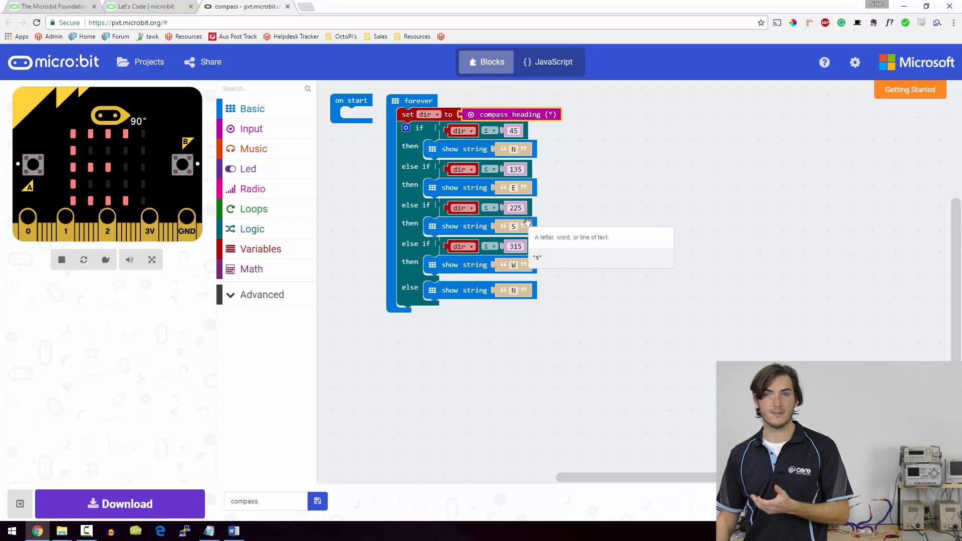
{"action": "left_click", "coordinate": [50, 6]}
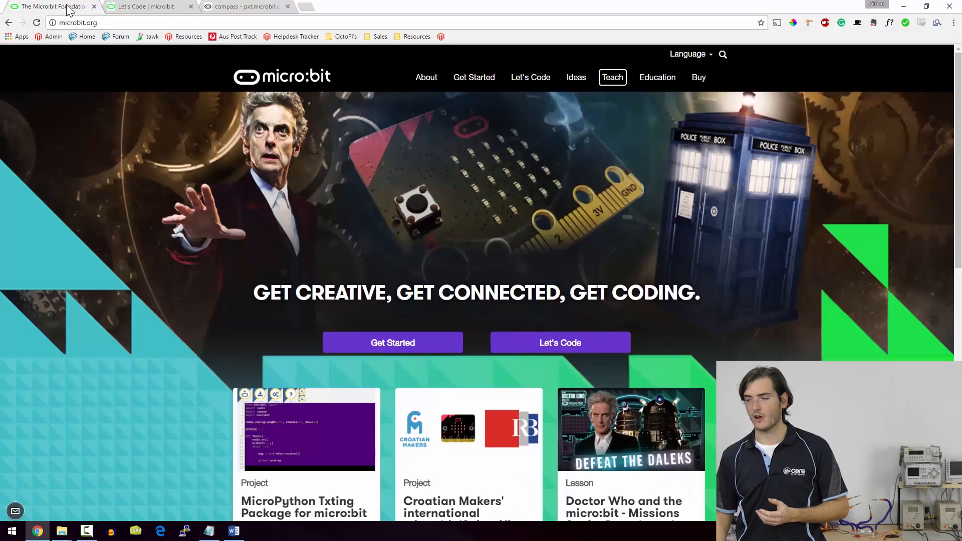
{"action": "mouse_move", "coordinate": [611, 77]}
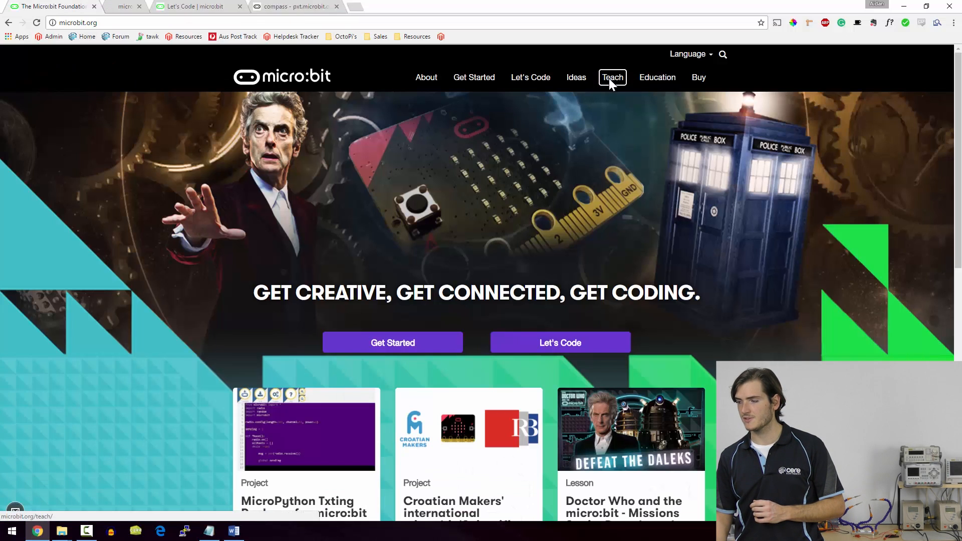
- From the Teach page, start the Doctor Who 'Defeat the Daleks' lesson on the BBC site
{"action": "left_click", "coordinate": [611, 78]}
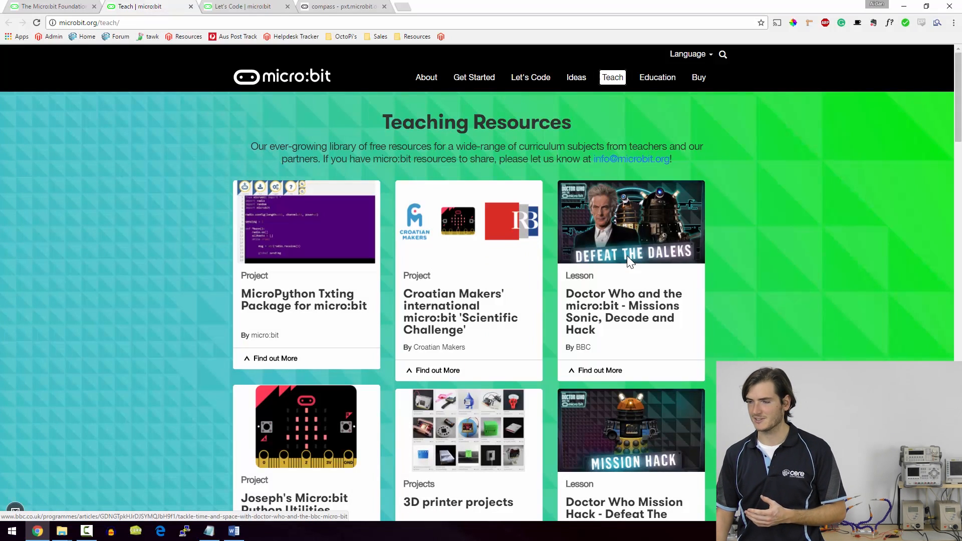
{"action": "mouse_move", "coordinate": [630, 264]}
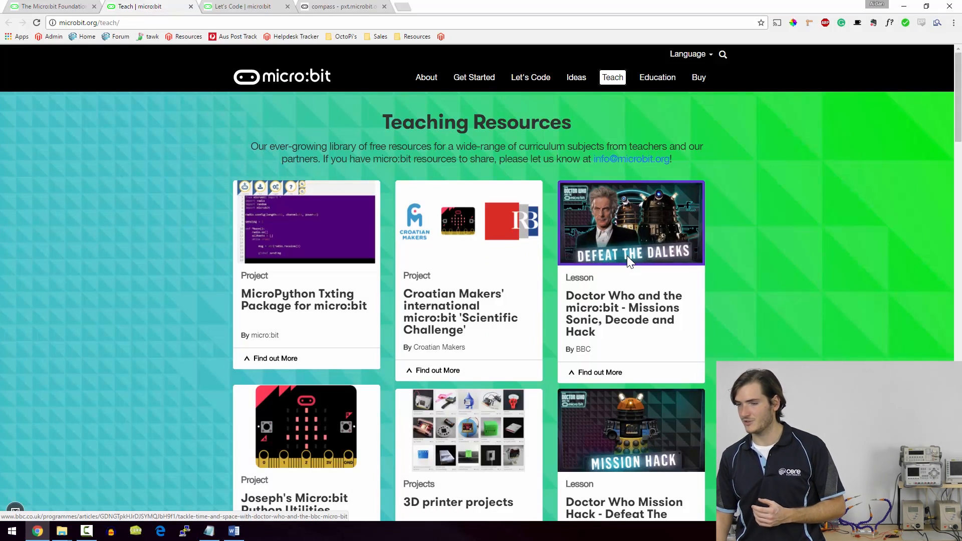
{"action": "left_click", "coordinate": [631, 223]}
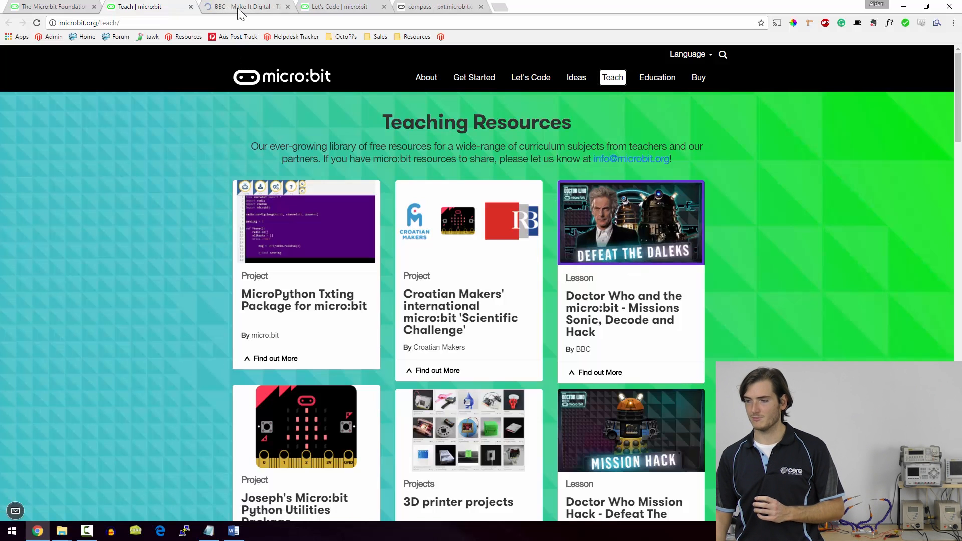
{"action": "mouse_move", "coordinate": [245, 7]}
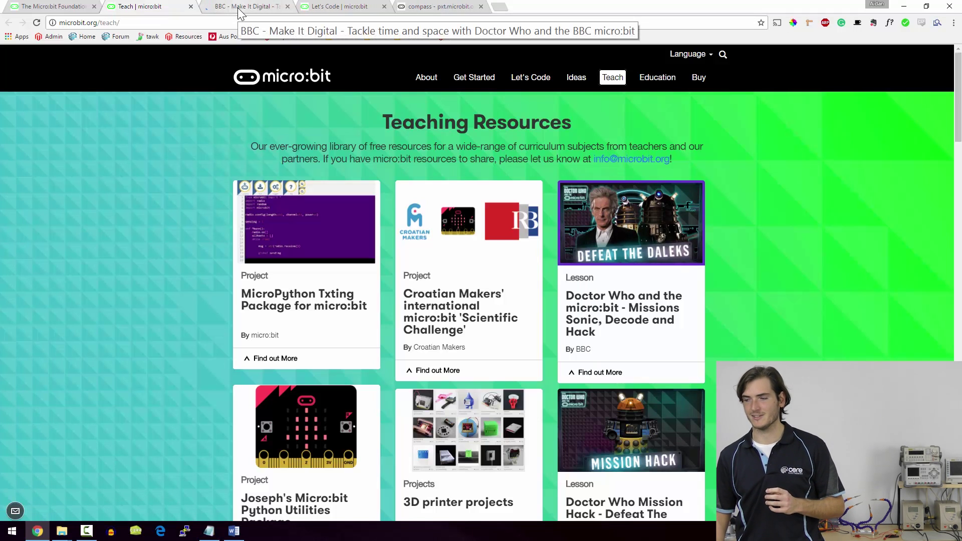
- On the BBC lesson page, reach Part 3: Mission Hack and go to its page
{"action": "left_click", "coordinate": [245, 6]}
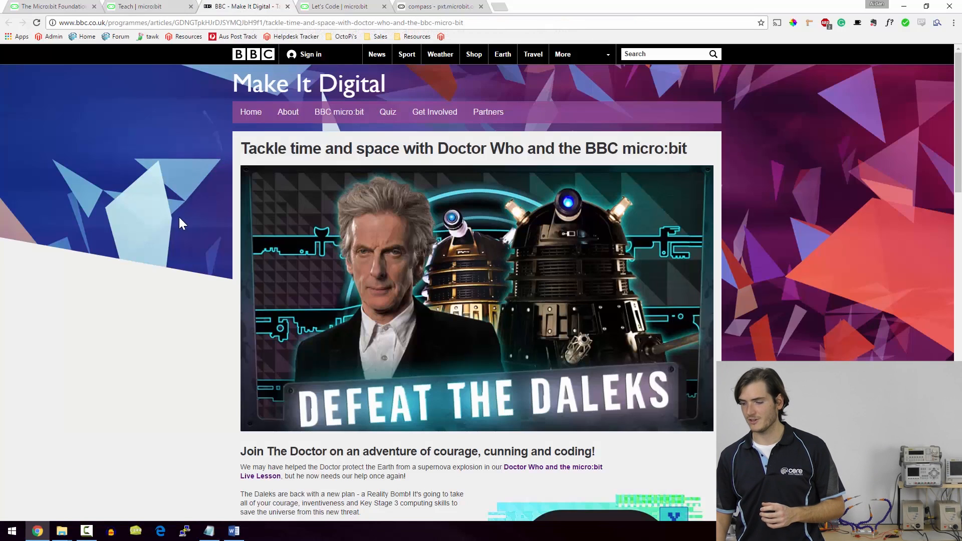
{"action": "scroll", "scroll_direction": "down", "scroll_amount": 3}
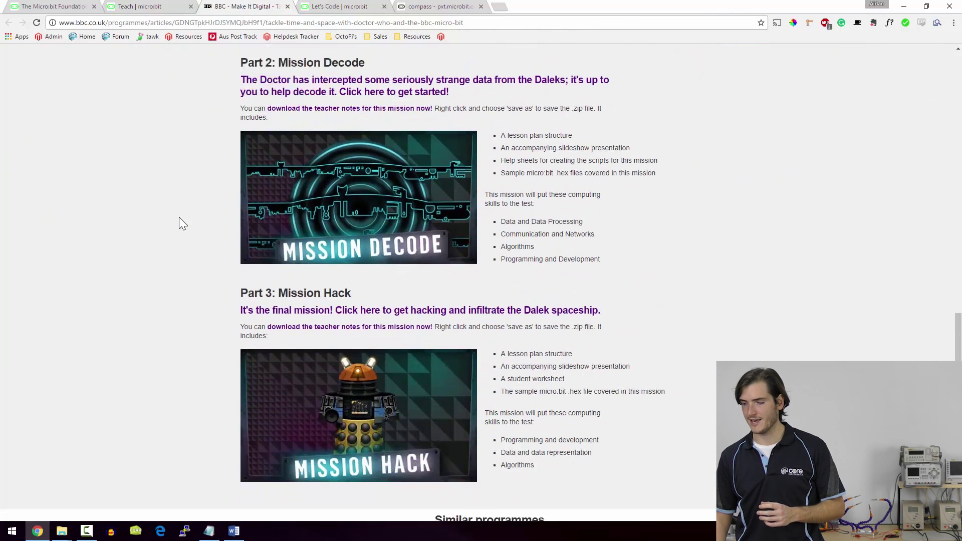
{"action": "scroll", "scroll_direction": "down", "scroll_amount": 3}
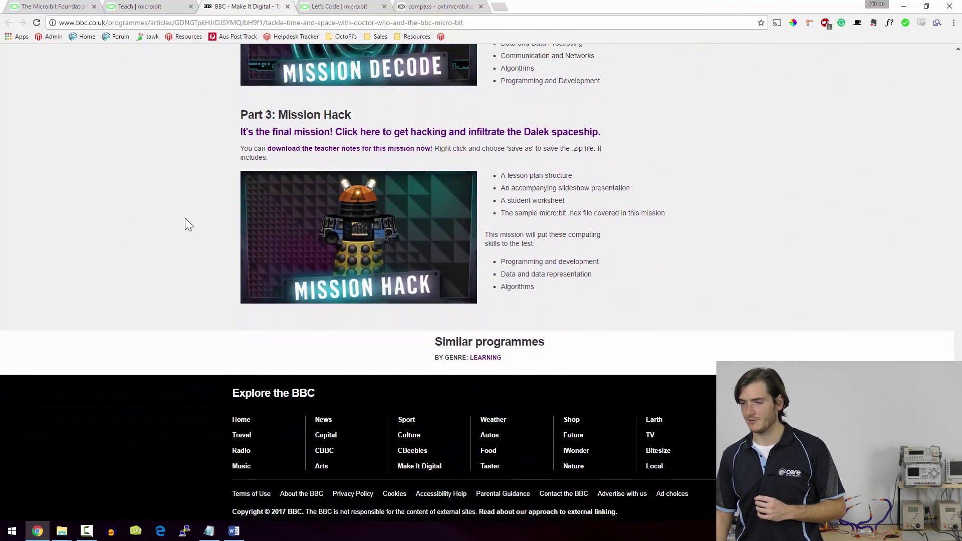
{"action": "mouse_move", "coordinate": [253, 202]}
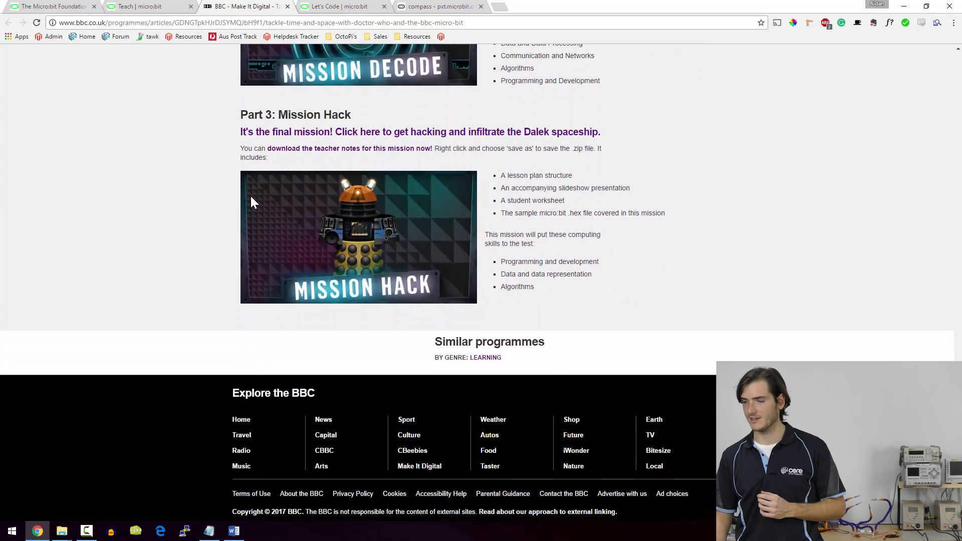
{"action": "mouse_move", "coordinate": [335, 136]}
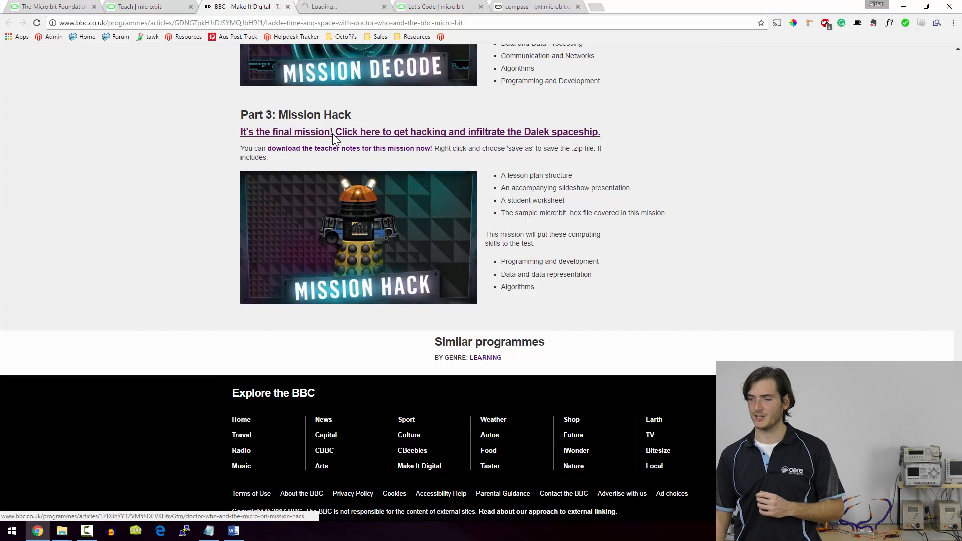
{"action": "left_click", "coordinate": [419, 132]}
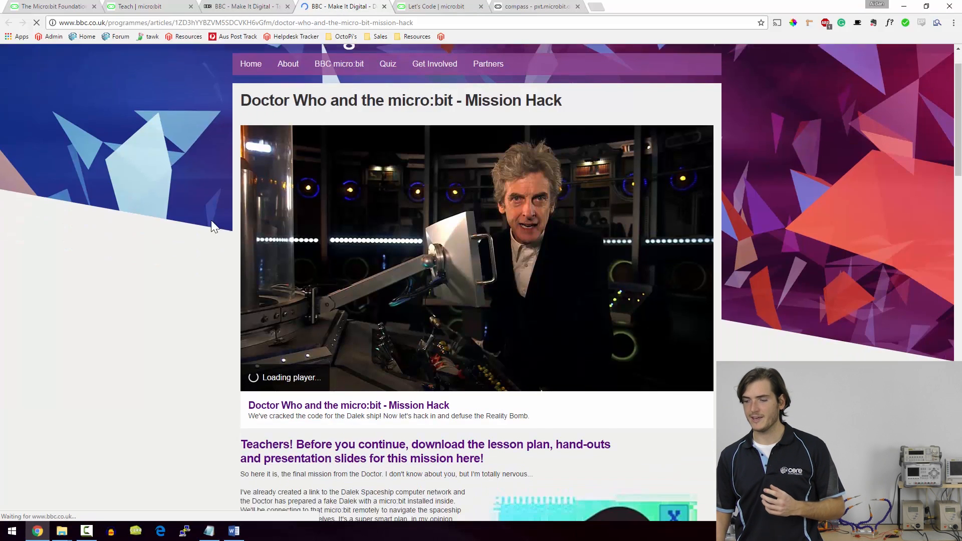
- Launch Dalek Hack from the Mission Hack page's play link
{"action": "scroll", "scroll_direction": "down", "scroll_amount": 3}
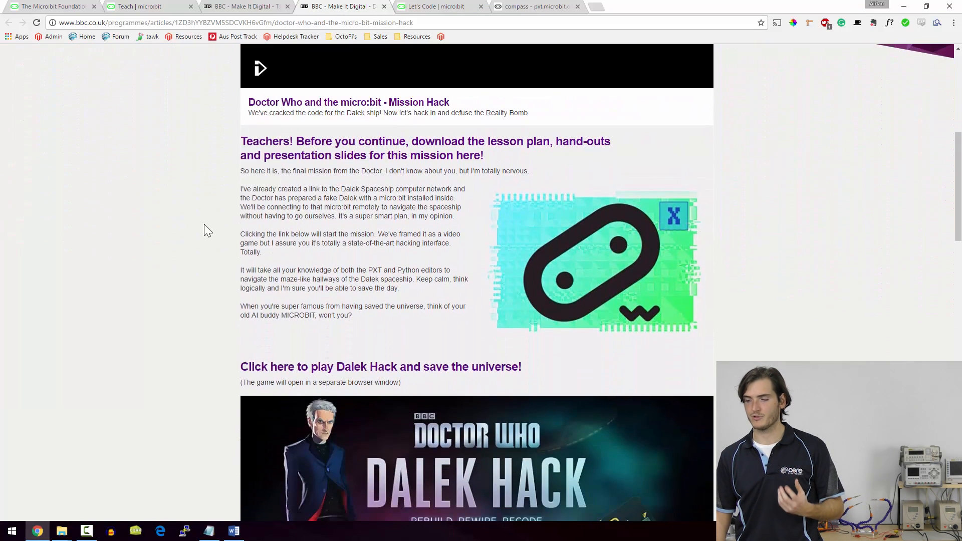
{"action": "left_click", "coordinate": [380, 366]}
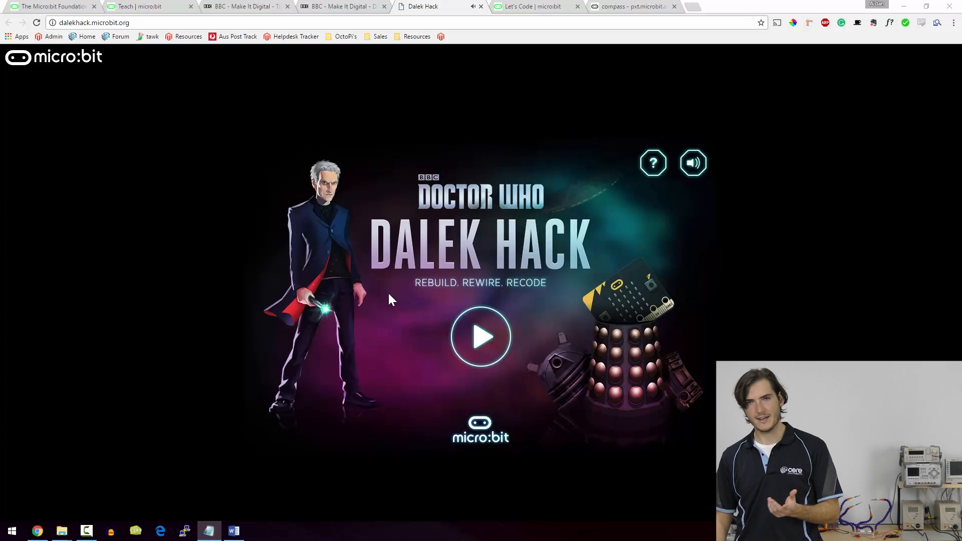
- Start the Dalek Hack mission and advance through its intro story to the rewire puzzle
{"action": "left_click", "coordinate": [480, 336]}
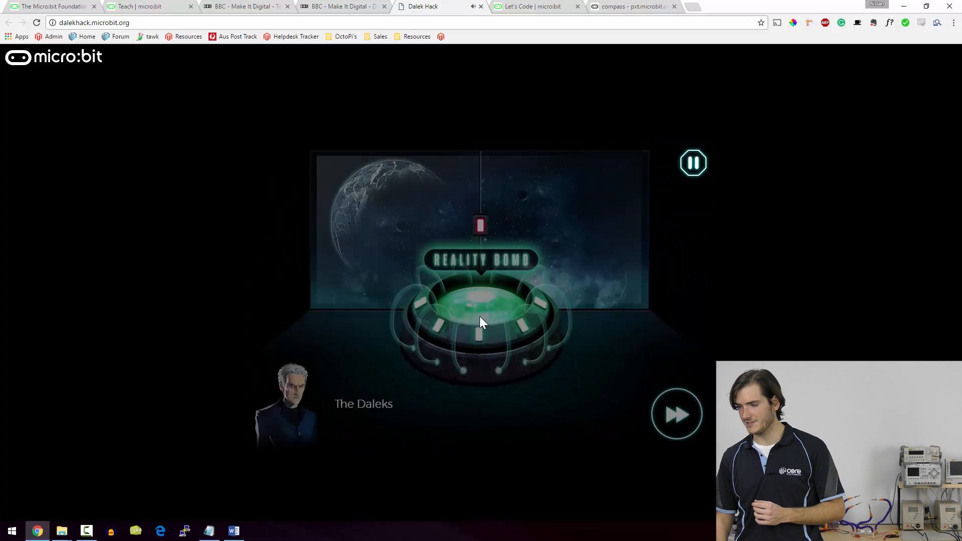
{"action": "left_click", "coordinate": [676, 414]}
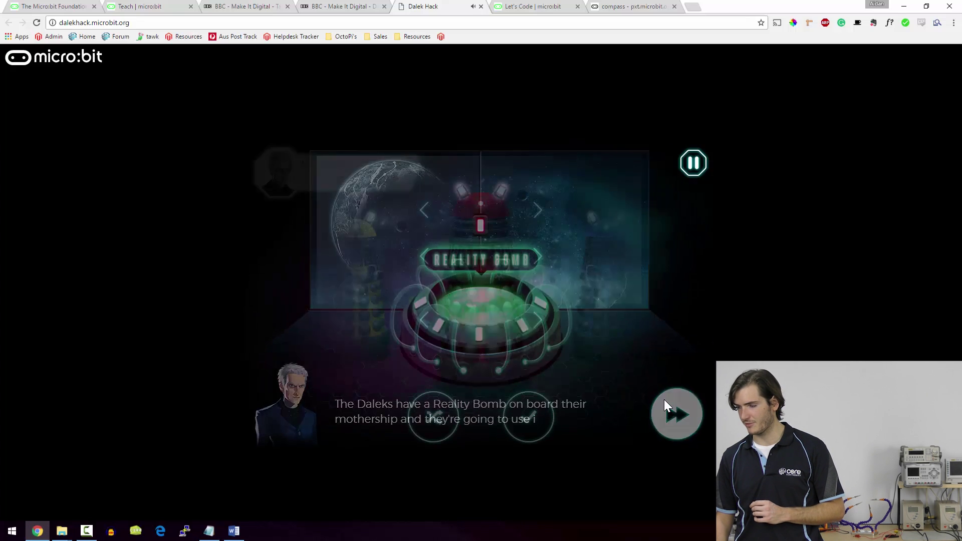
{"action": "left_click", "coordinate": [676, 413]}
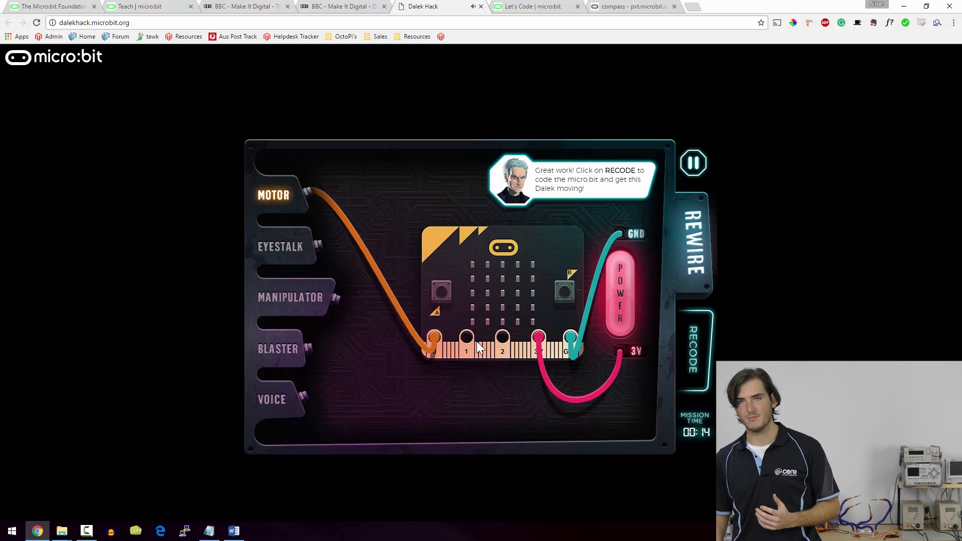
{"action": "mouse_move", "coordinate": [694, 353]}
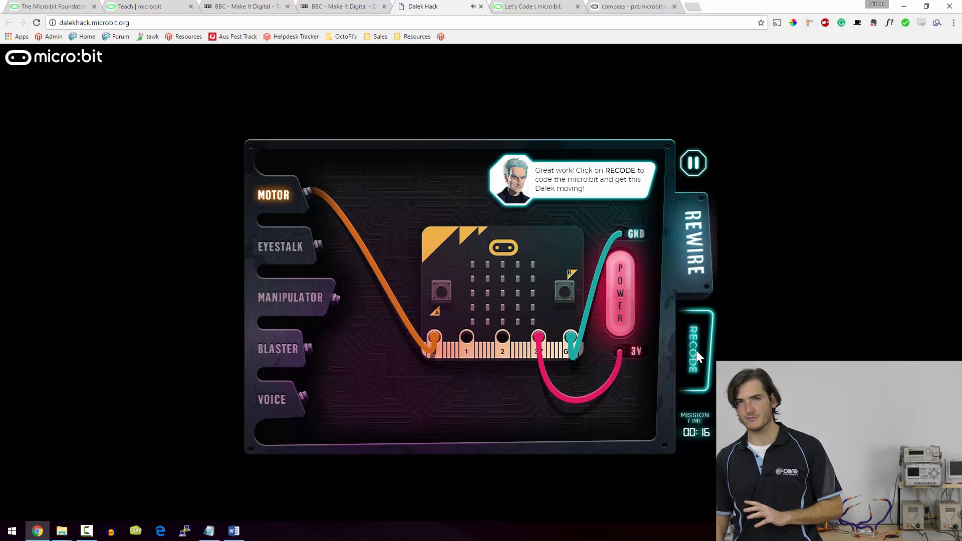
- Recode the Dalek with a loop of 4 sending forwards on P0 and run it through the maze
{"action": "left_click", "coordinate": [694, 349]}
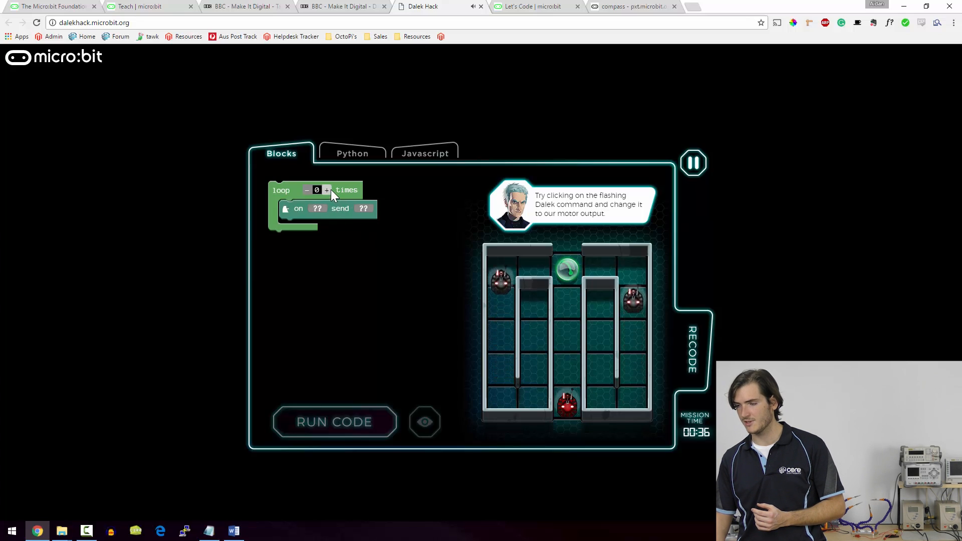
{"action": "left_click", "coordinate": [317, 208]}
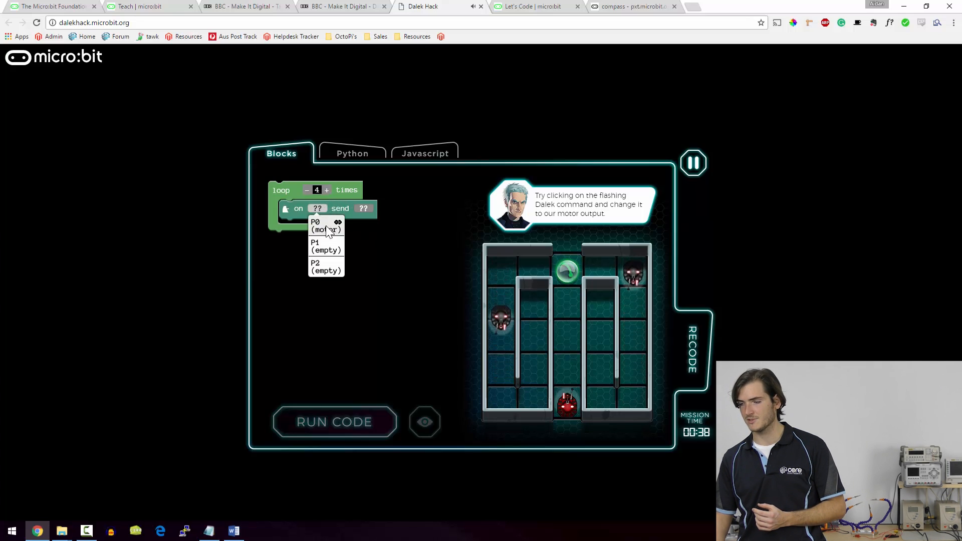
{"action": "left_click", "coordinate": [326, 225]}
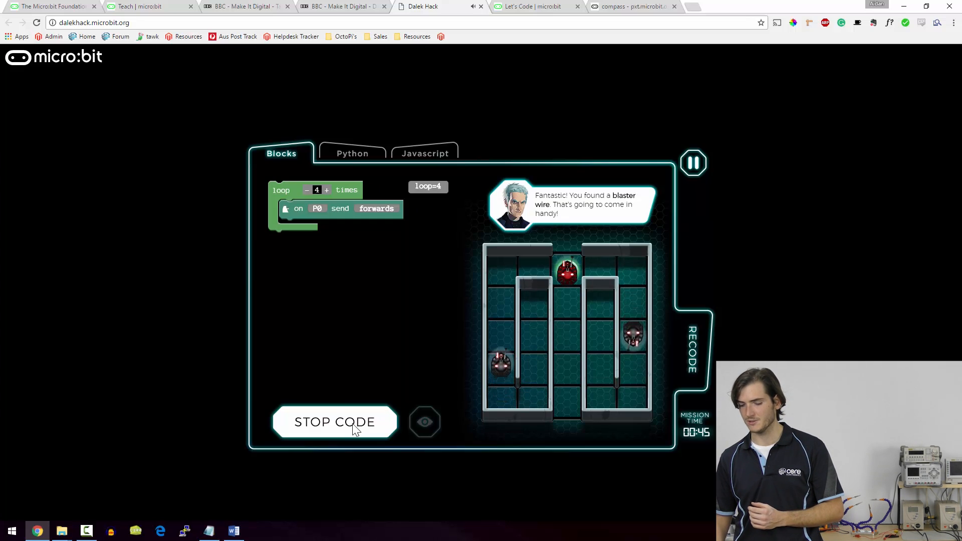
{"action": "left_click", "coordinate": [352, 153]}
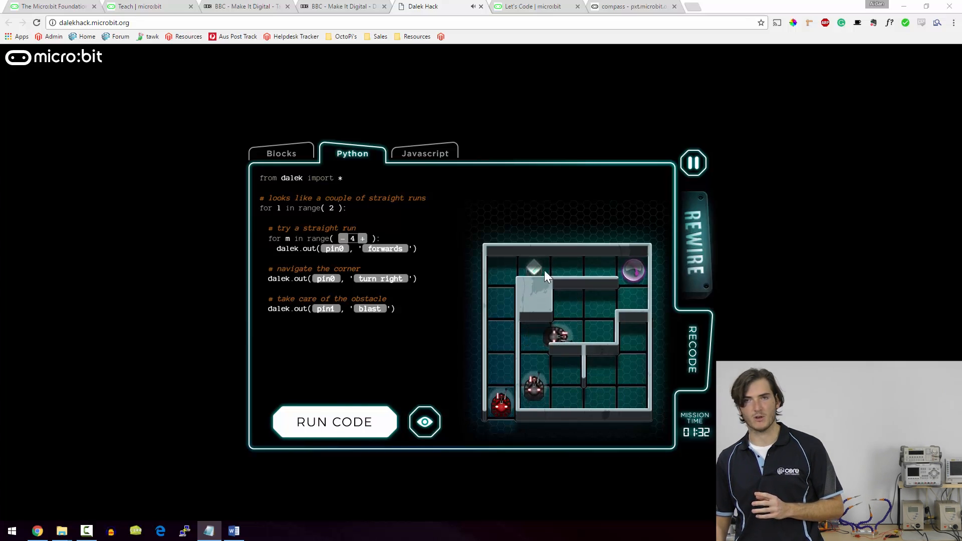
- Rewire the blaster to pin 1 alongside the motor, then go back to recoding
{"action": "left_click", "coordinate": [692, 246]}
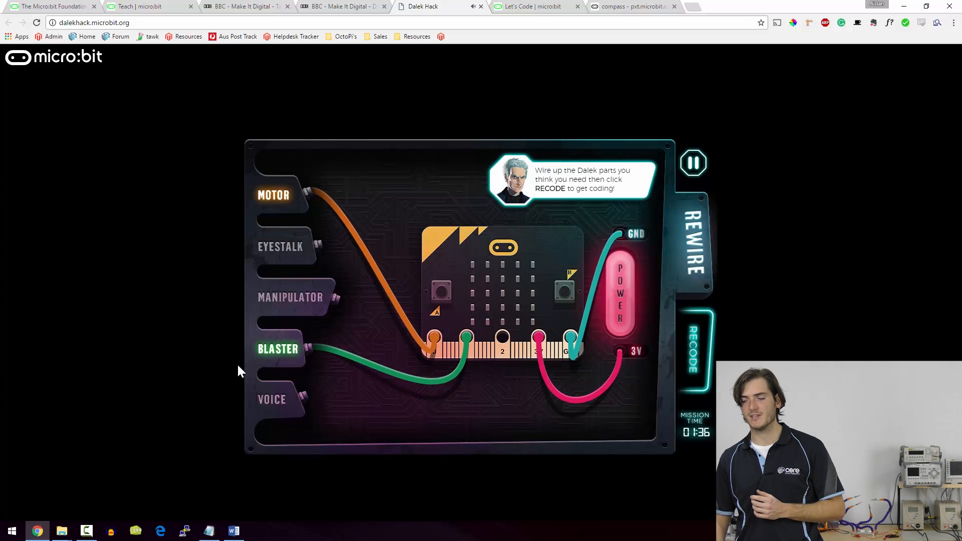
{"action": "mouse_move", "coordinate": [471, 349]}
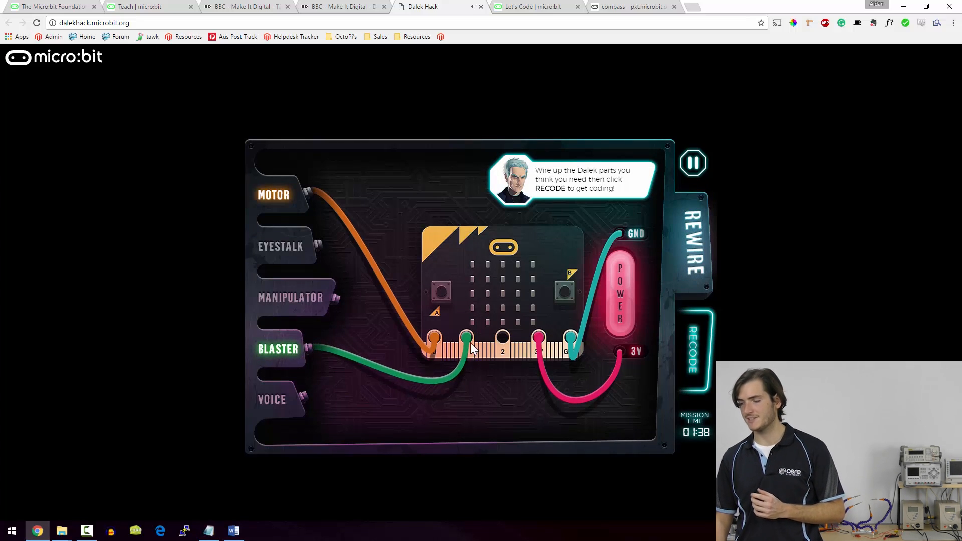
{"action": "left_click", "coordinate": [693, 350]}
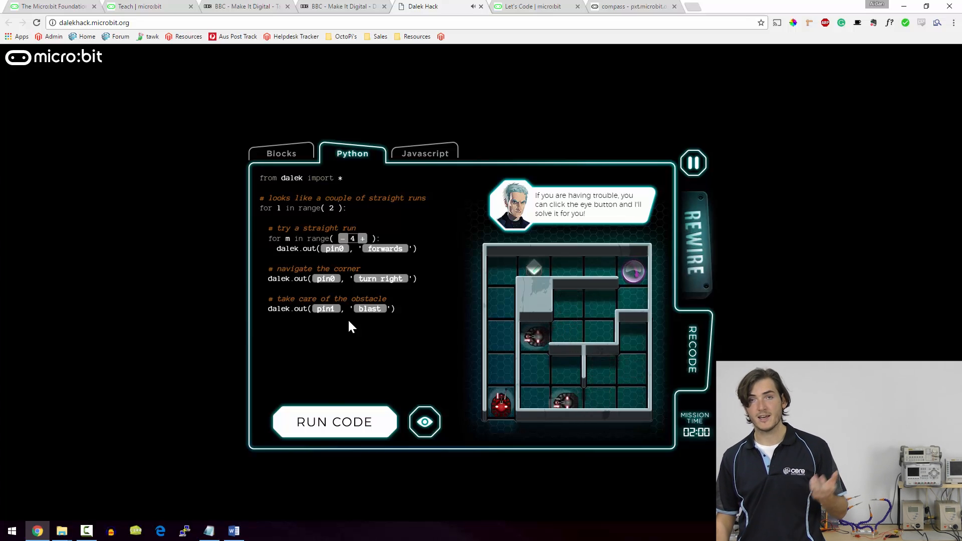
- Compare the second maze program in Blocks, Python and JavaScript views
{"action": "left_click", "coordinate": [281, 153]}
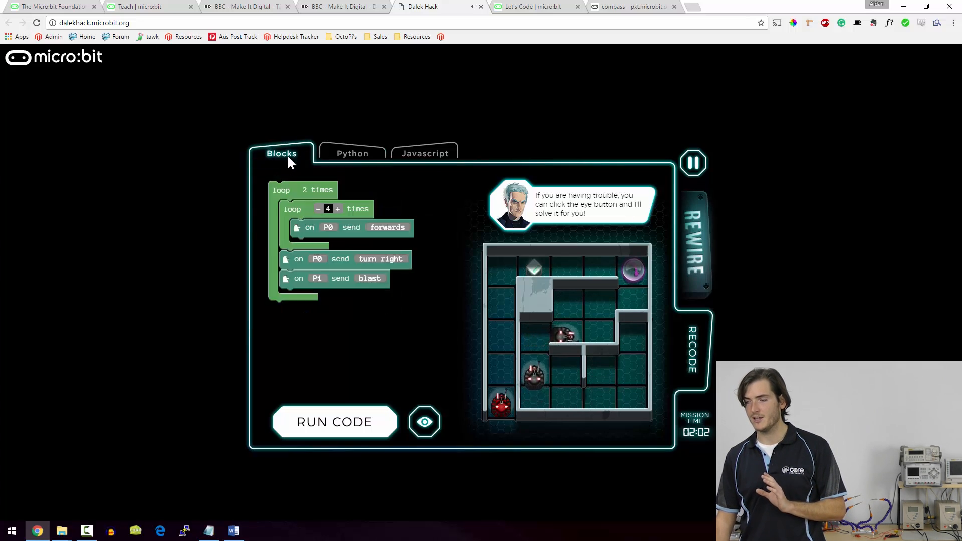
{"action": "left_click", "coordinate": [351, 153]}
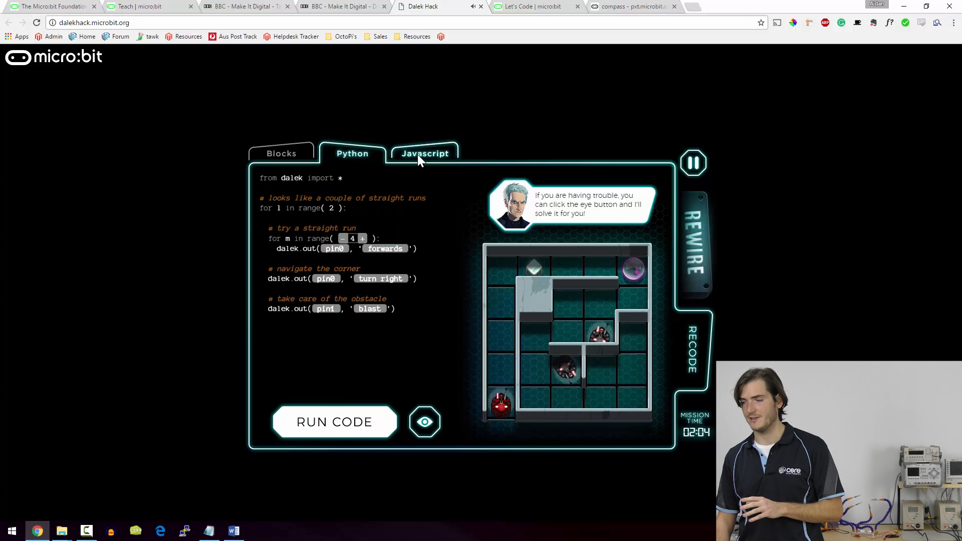
{"action": "left_click", "coordinate": [281, 153]}
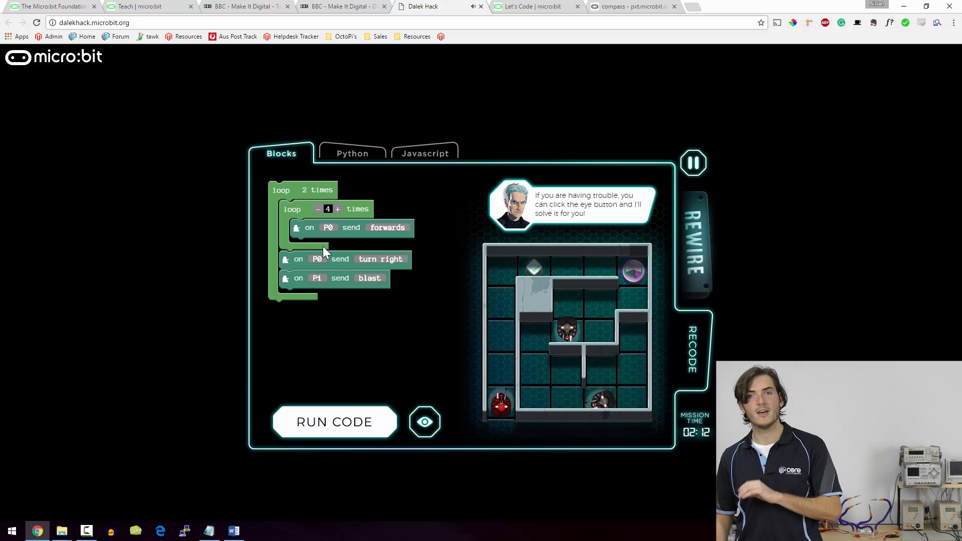
- Run the forwards, turn-right and blast program through the maze, then leave the game tab
{"action": "left_click", "coordinate": [335, 422]}
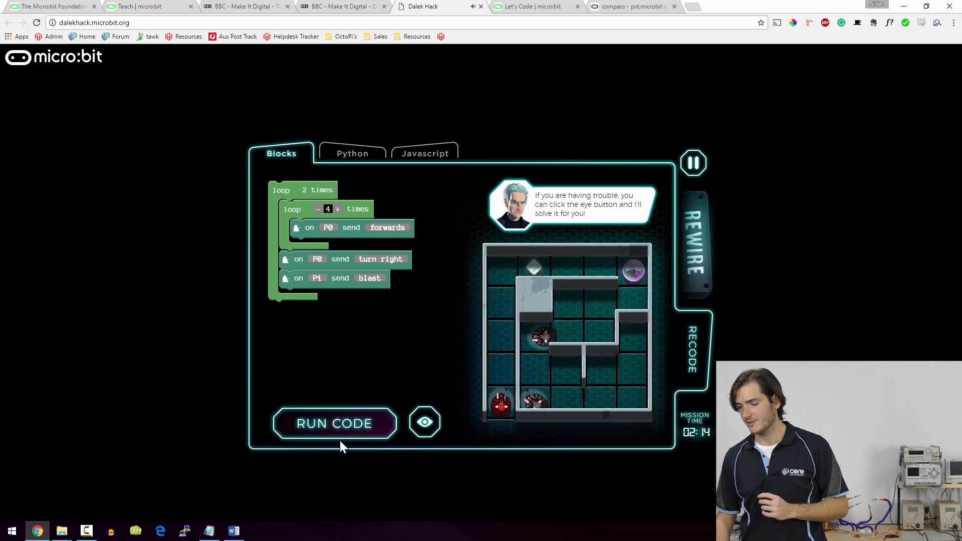
{"action": "left_click", "coordinate": [335, 422]}
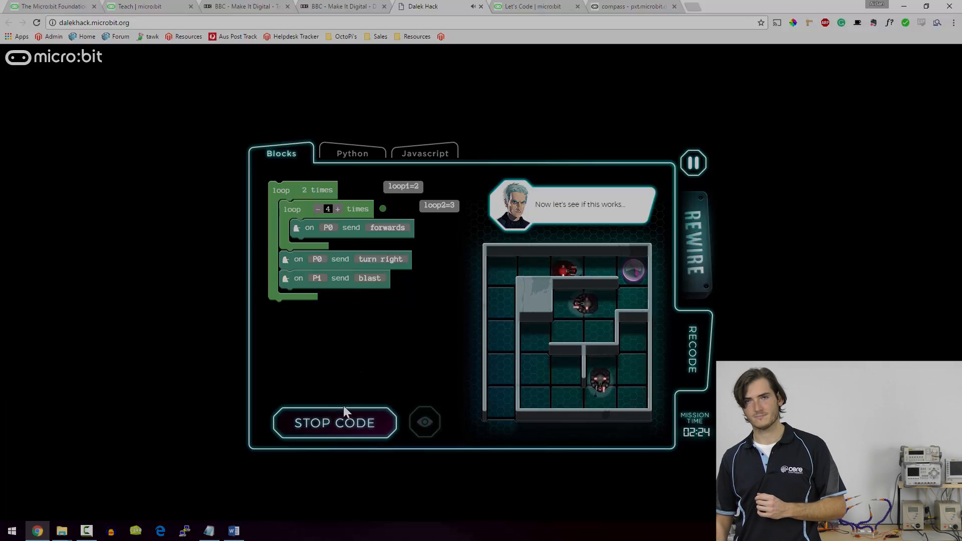
{"action": "left_click", "coordinate": [341, 7]}
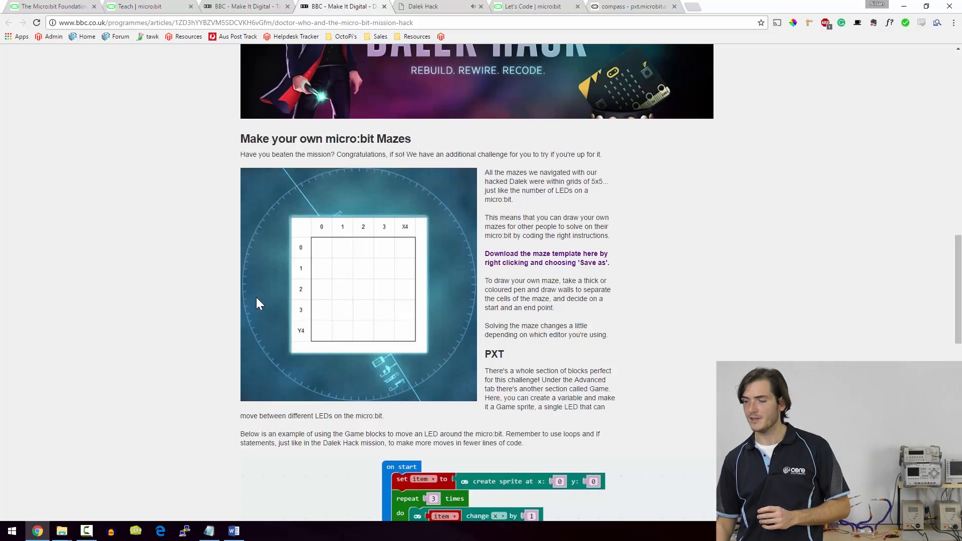
- View the Make your own micro:bit Mazes challenge, then return to the Teach tab
{"action": "scroll", "scroll_direction": "down", "scroll_amount": 3}
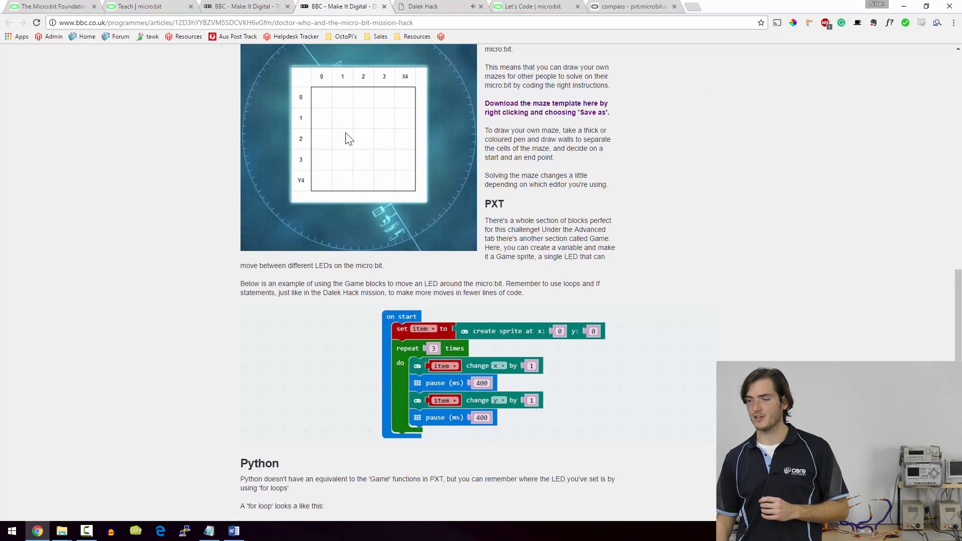
{"action": "mouse_move", "coordinate": [348, 117]}
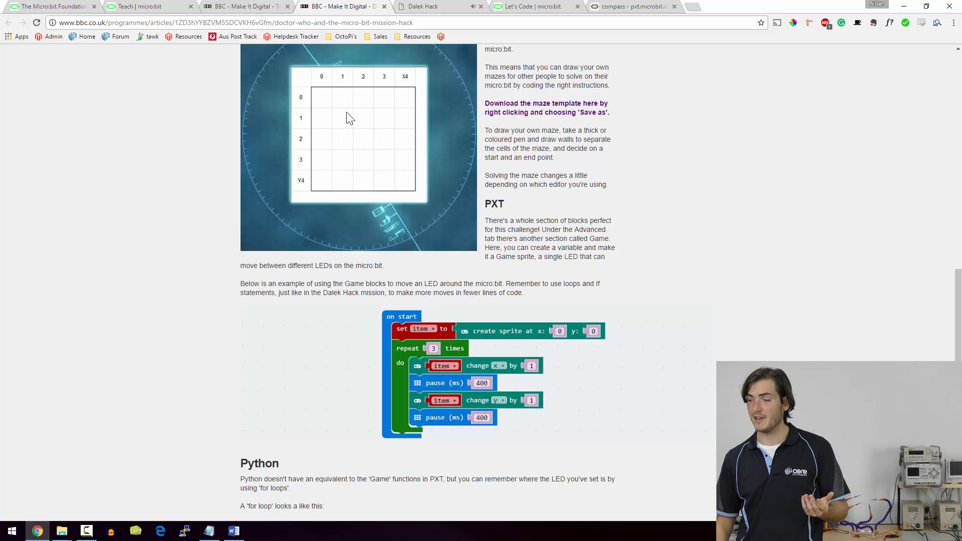
{"action": "mouse_move", "coordinate": [366, 174]}
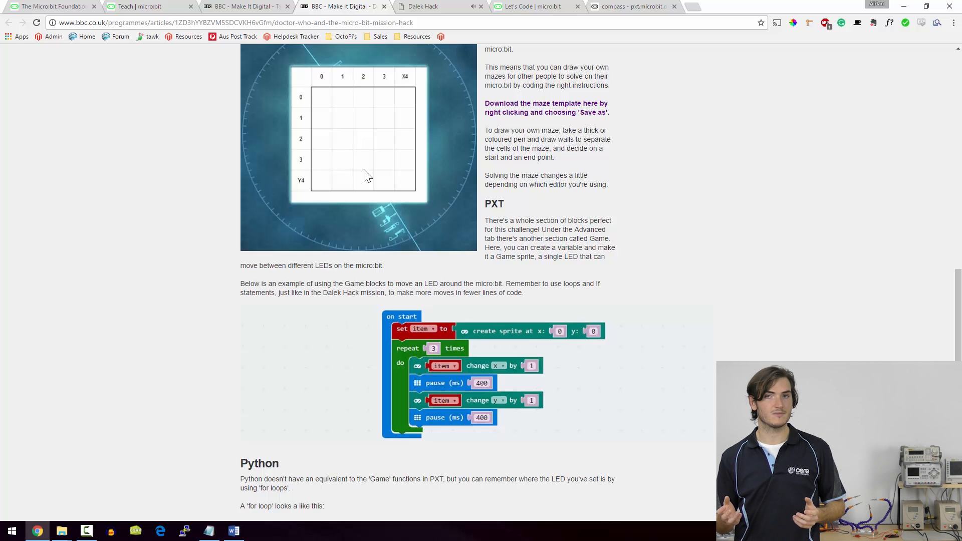
{"action": "left_click", "coordinate": [147, 6]}
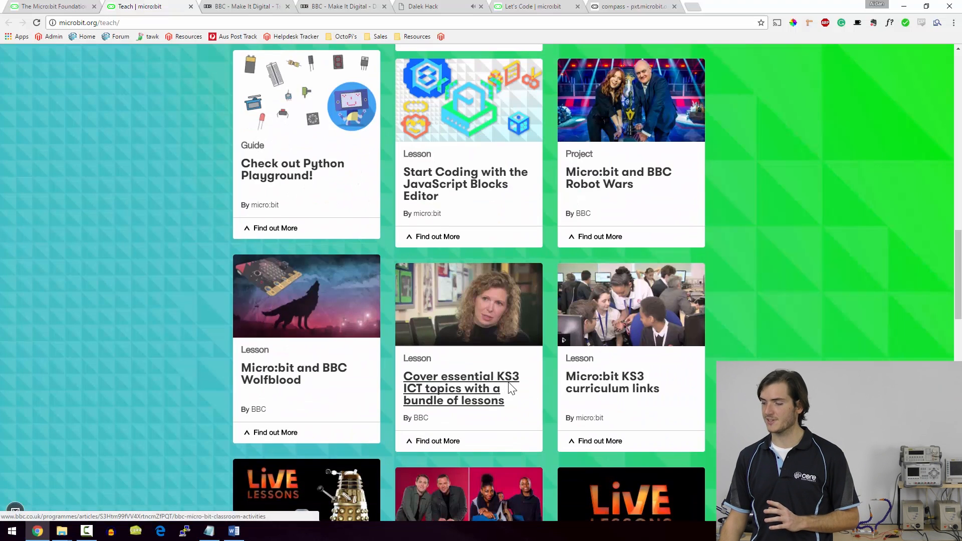
{"action": "mouse_move", "coordinate": [381, 412]}
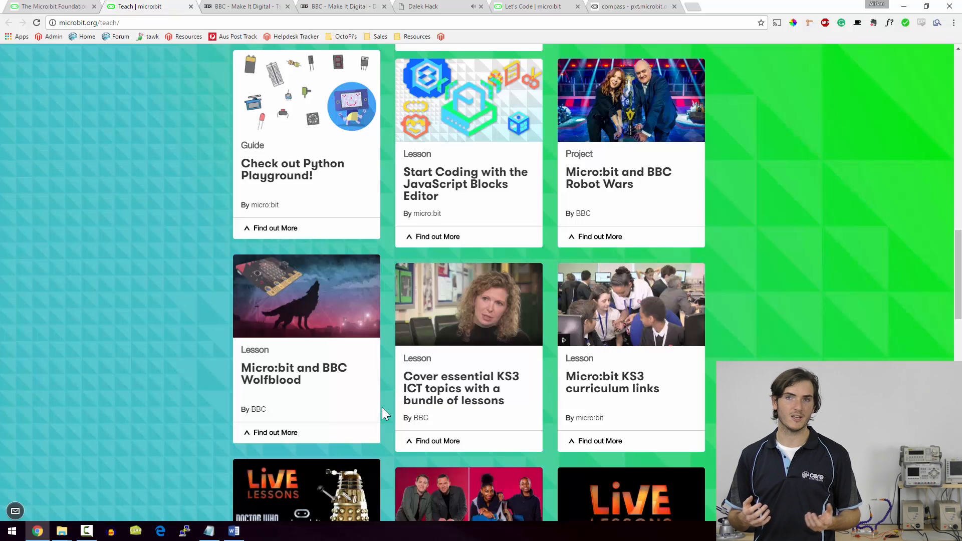
- Go to the micro:bit Ideas page listing projects like the Sonic Screwdriver
{"action": "left_click", "coordinate": [575, 77]}
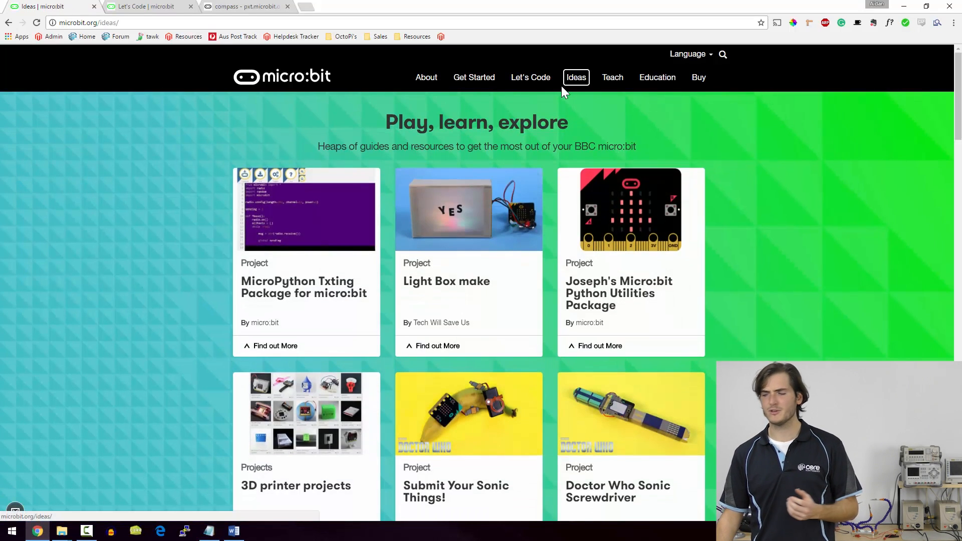
{"action": "mouse_move", "coordinate": [537, 243]}
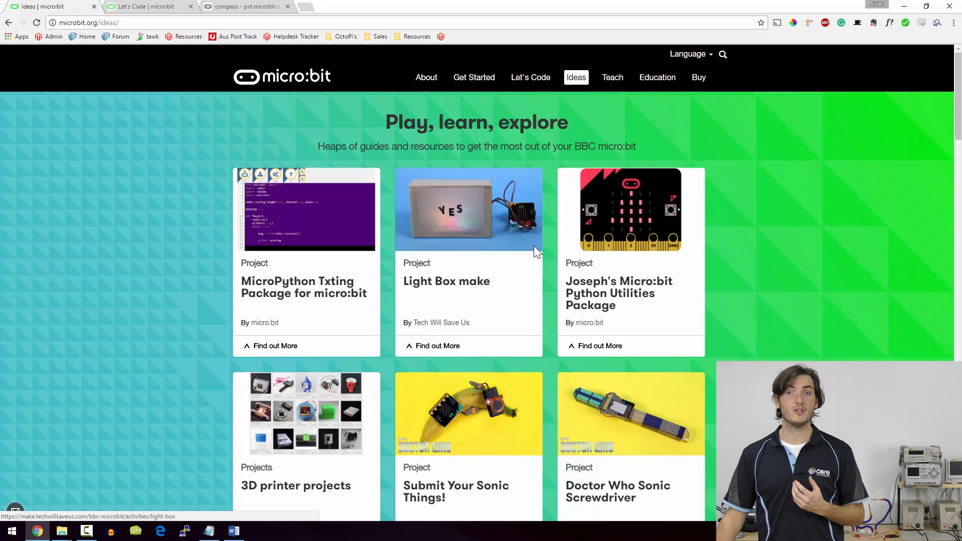
{"action": "mouse_move", "coordinate": [532, 256]}
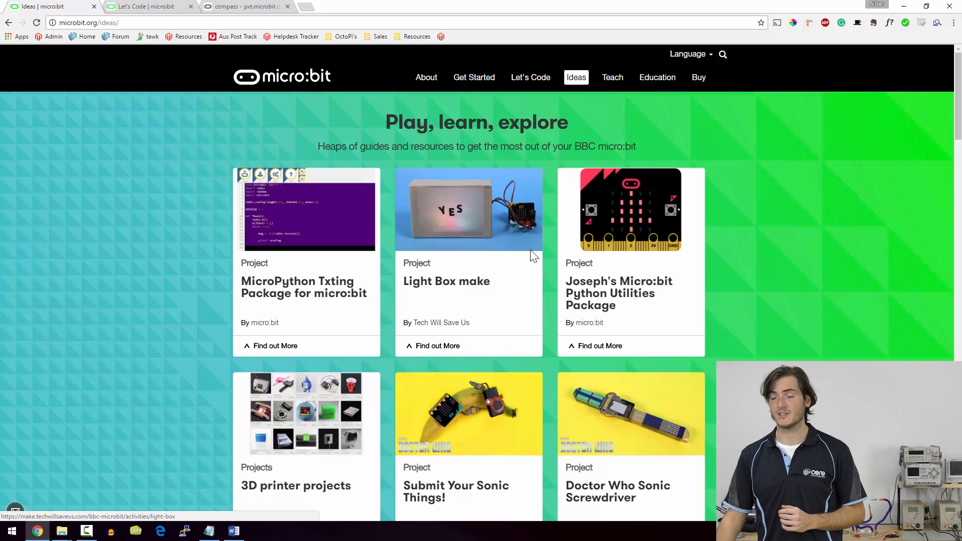
{"action": "mouse_move", "coordinate": [405, 368]}
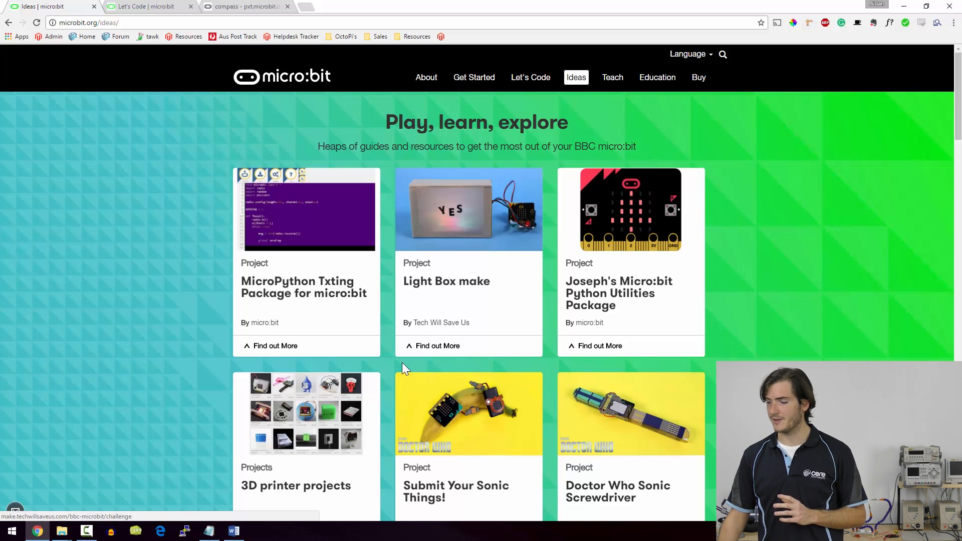
- Scroll the Ideas page through project cards such as Light Box, Sonic-a-Thing, Python Playground and Robot Wars
{"action": "scroll", "scroll_direction": "down", "scroll_amount": 3}
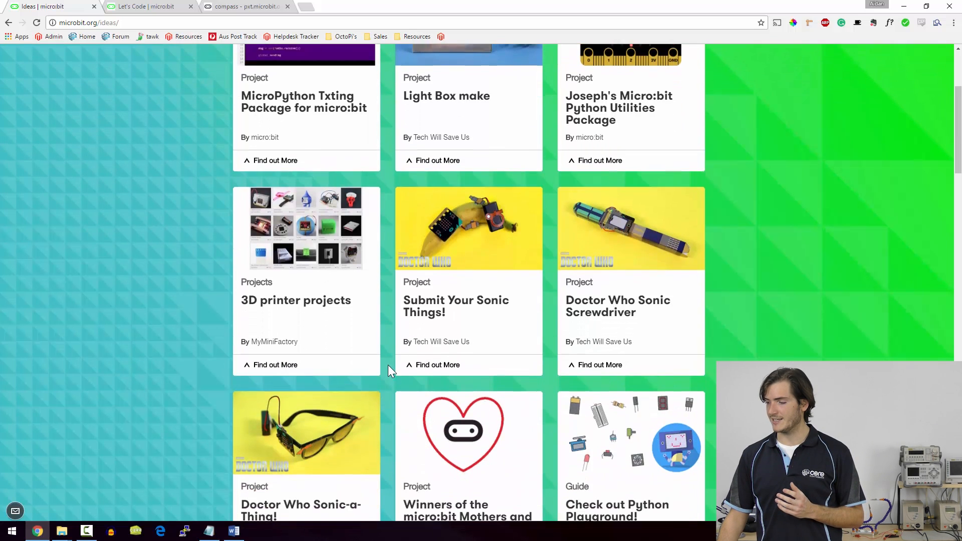
{"action": "scroll", "scroll_direction": "down", "scroll_amount": 3}
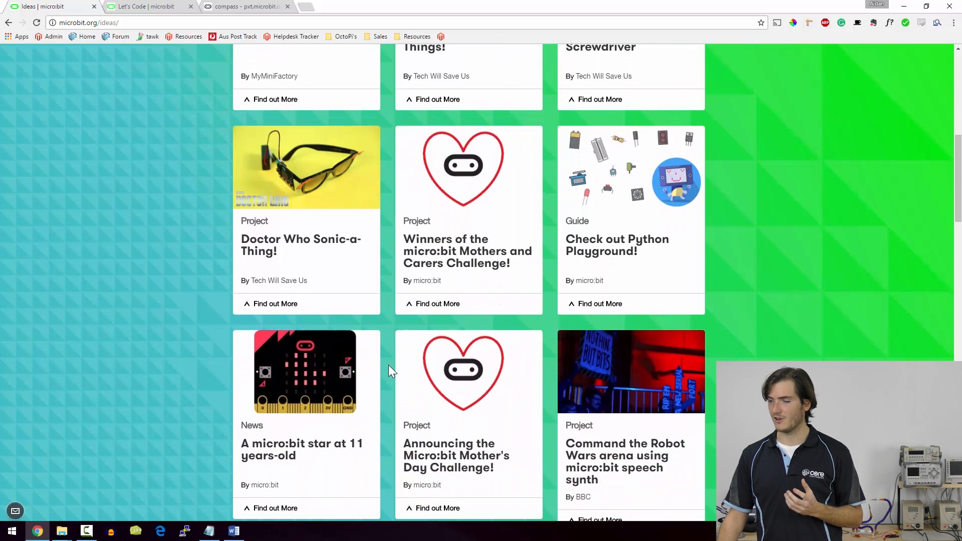
{"action": "scroll", "scroll_direction": "down", "scroll_amount": 3}
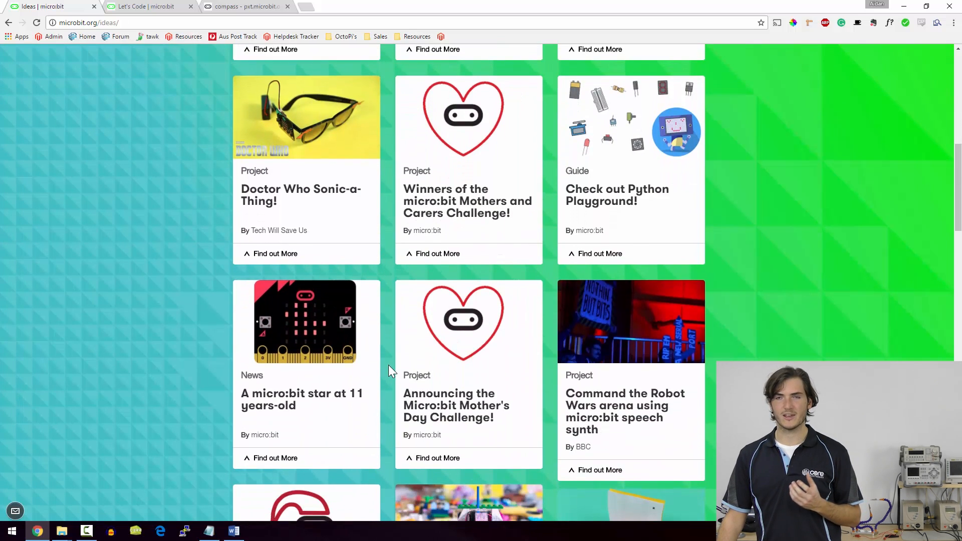
{"action": "scroll", "scroll_direction": "down", "scroll_amount": 3}
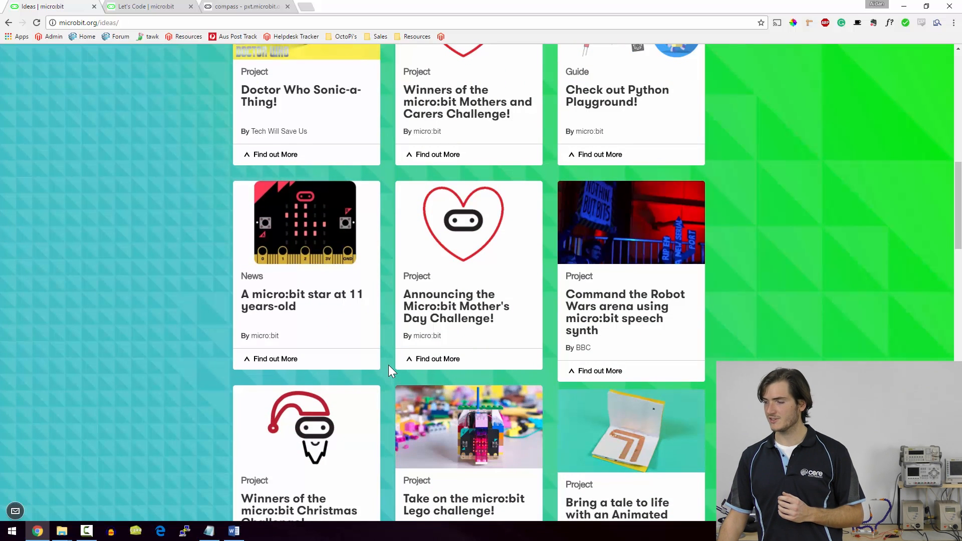
{"action": "scroll", "scroll_direction": "up", "scroll_amount": 3}
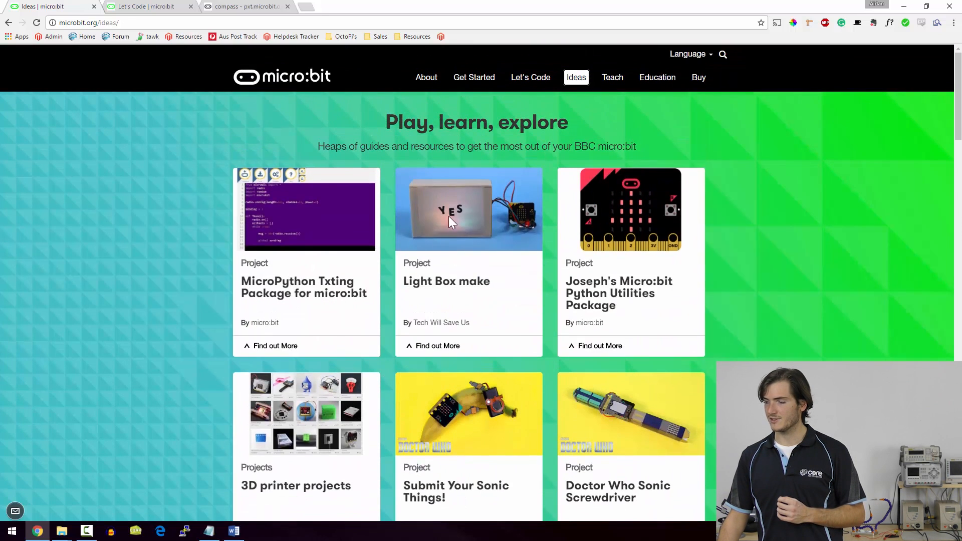
{"action": "mouse_move", "coordinate": [460, 225]}
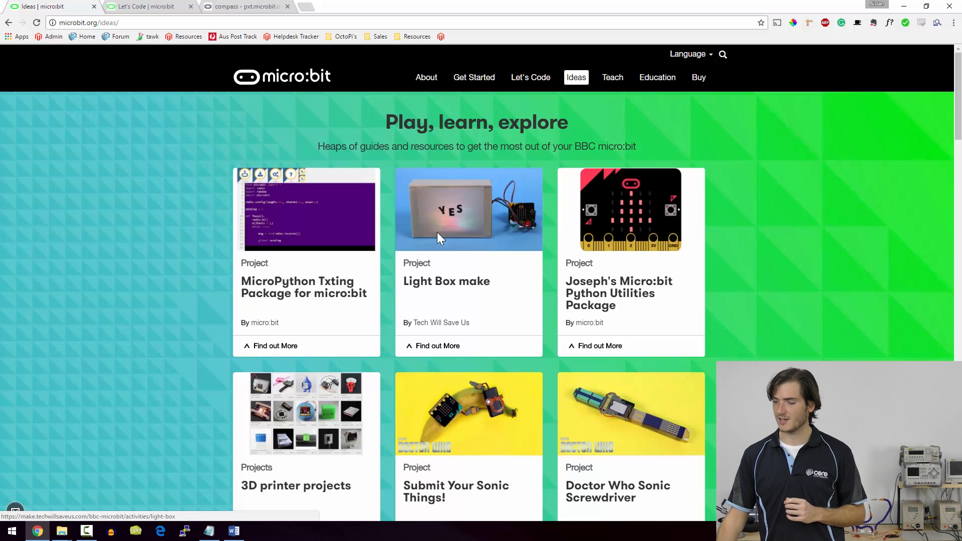
{"action": "scroll", "scroll_direction": "down", "scroll_amount": 3}
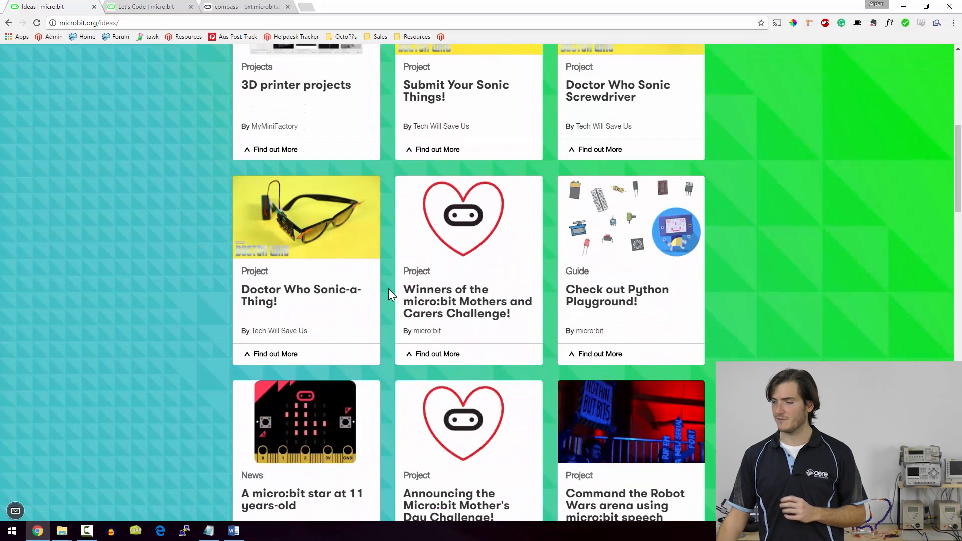